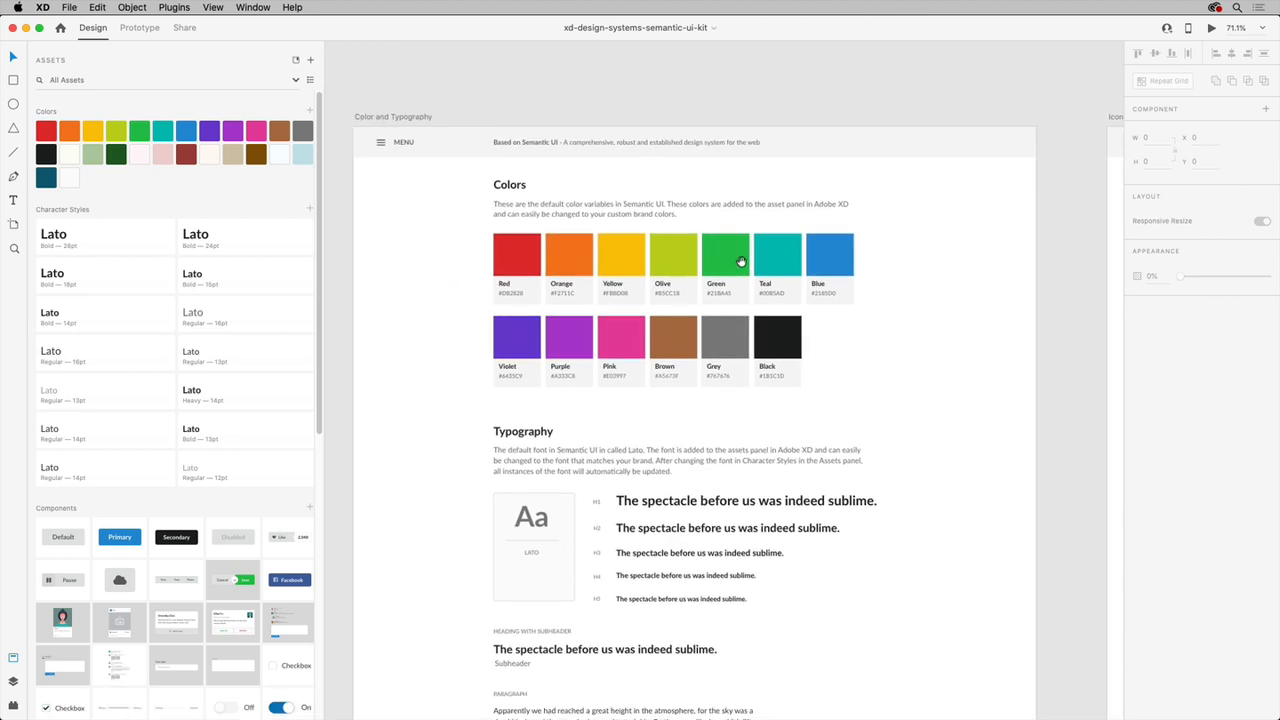
# Browse the current XD document before looking for more kits.
pyautogui.click(724, 256)
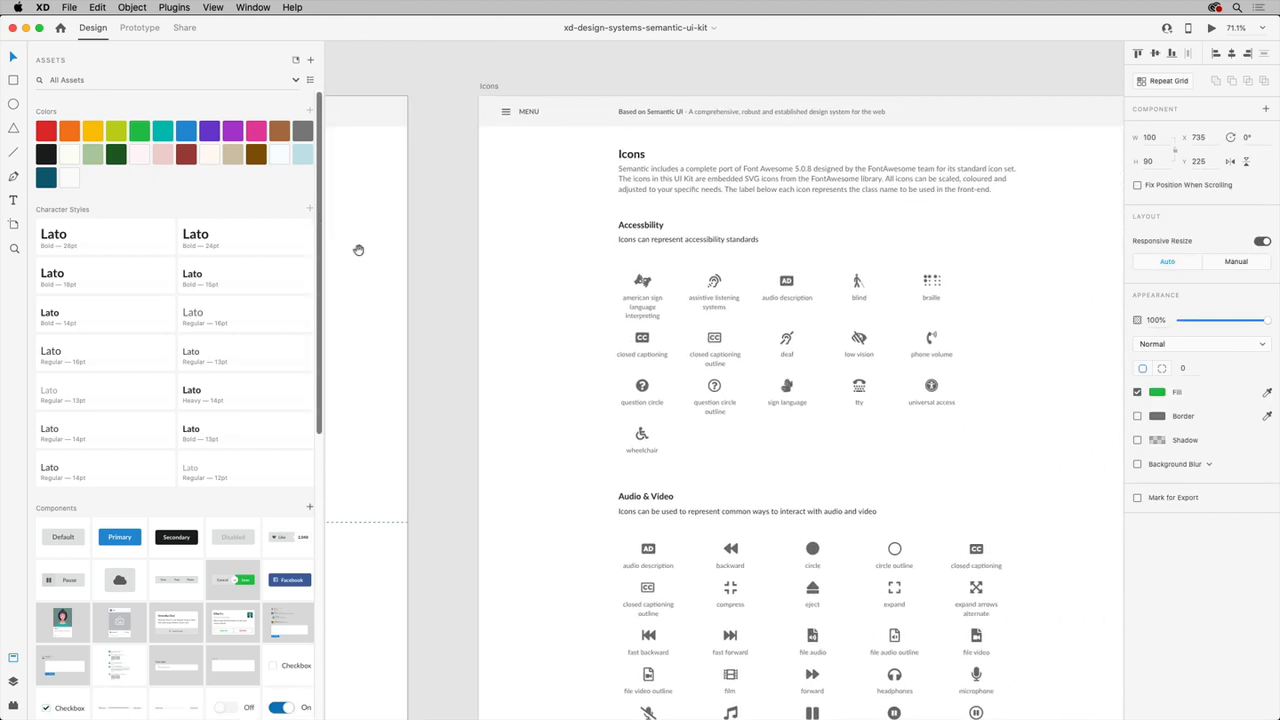
pyautogui.scroll(-3)
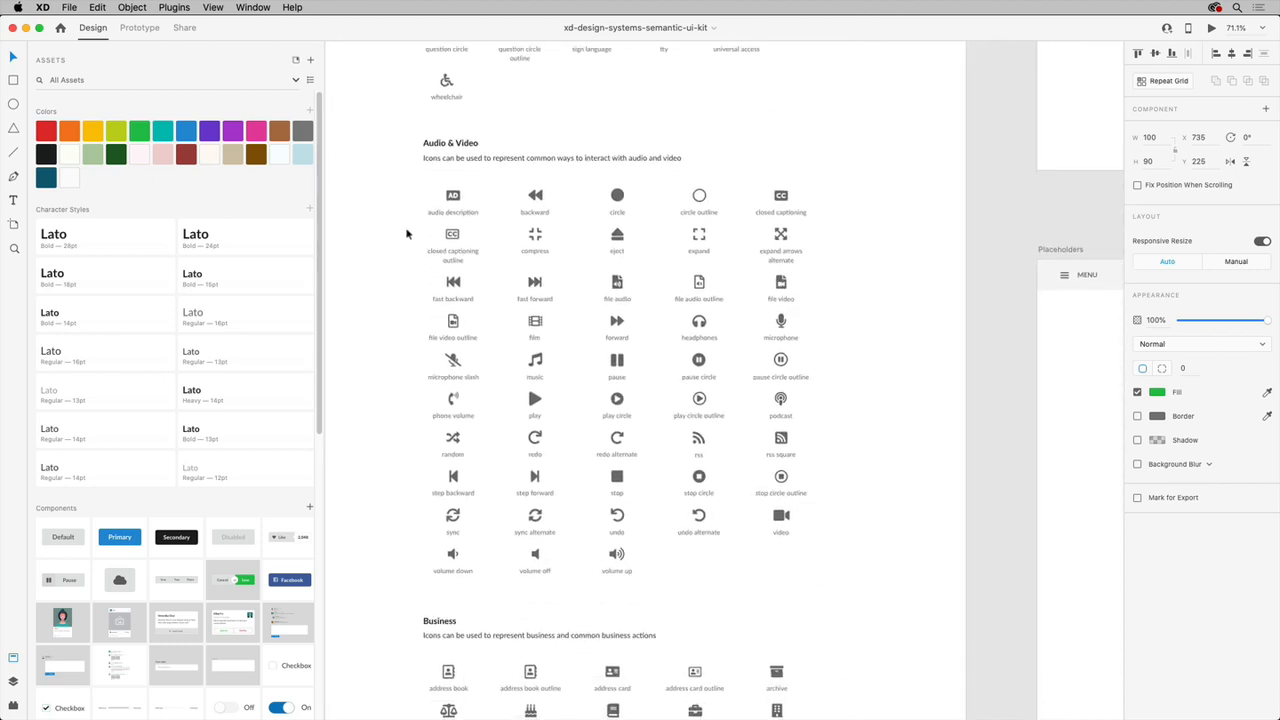
pyautogui.click(534, 236)
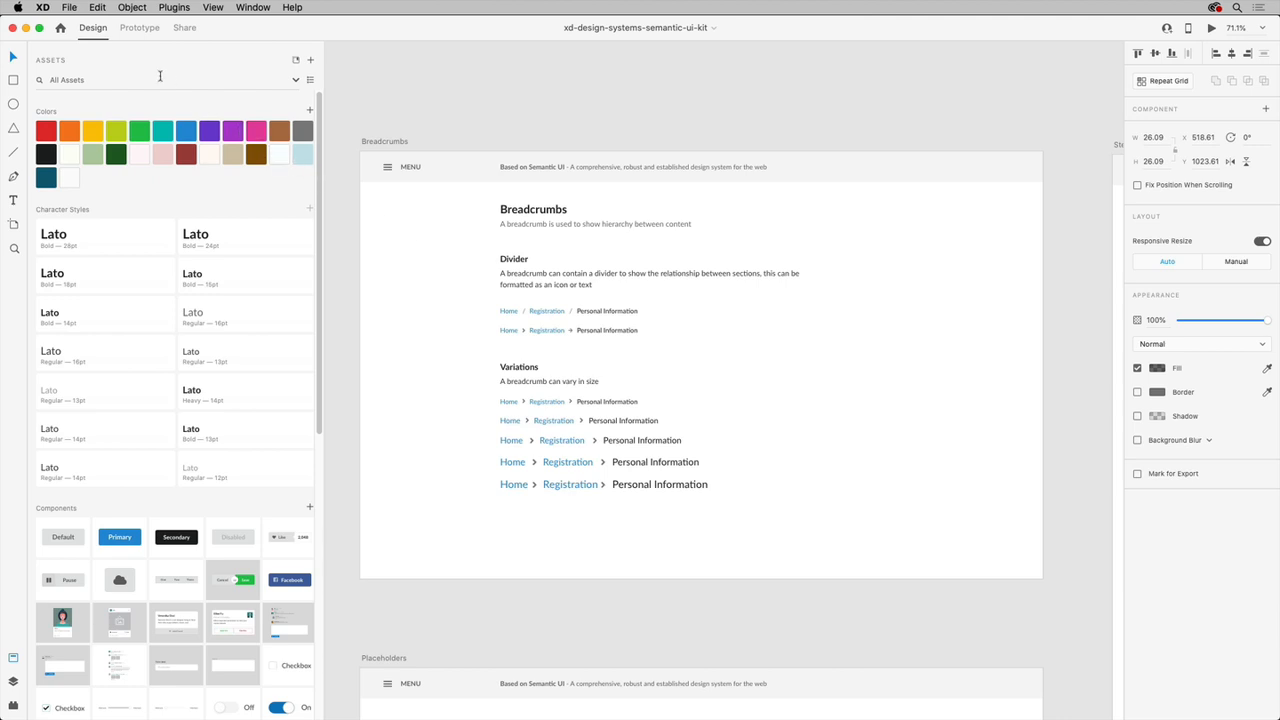
# Request more UI kits from Adobe's web page via File > Get UI Kits.
pyautogui.click(72, 8)
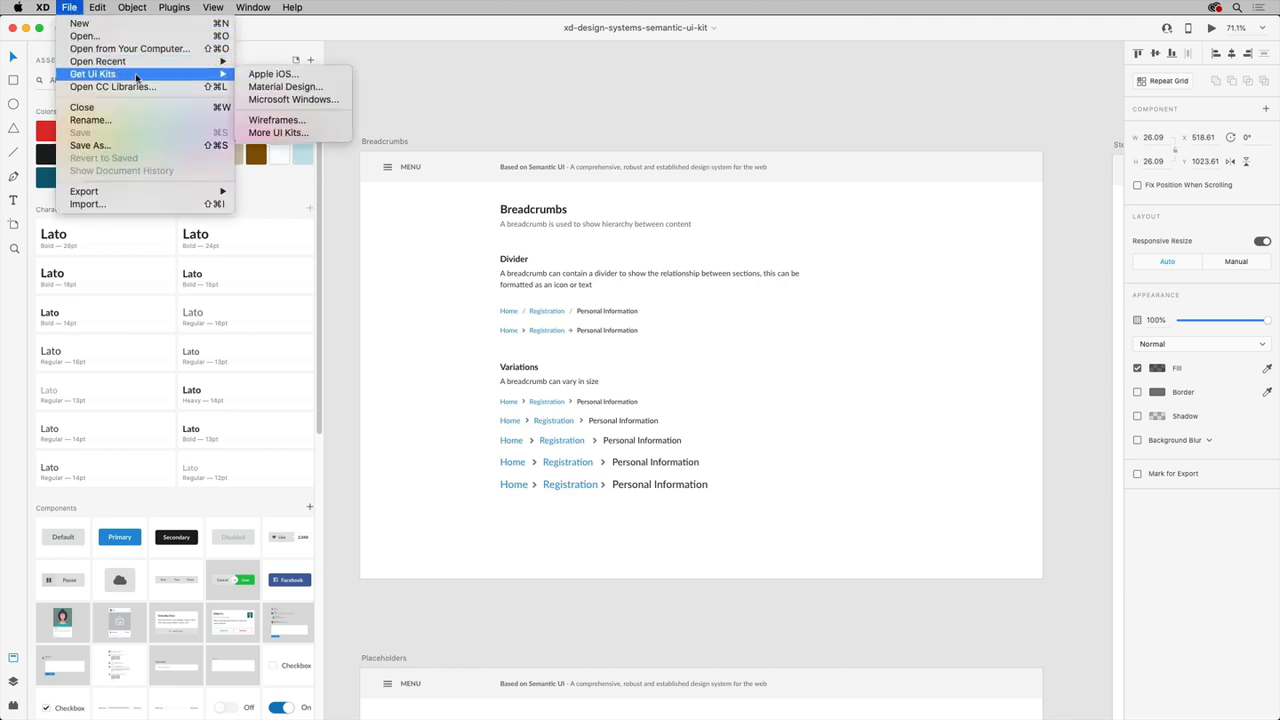
pyautogui.moveTo(278, 132)
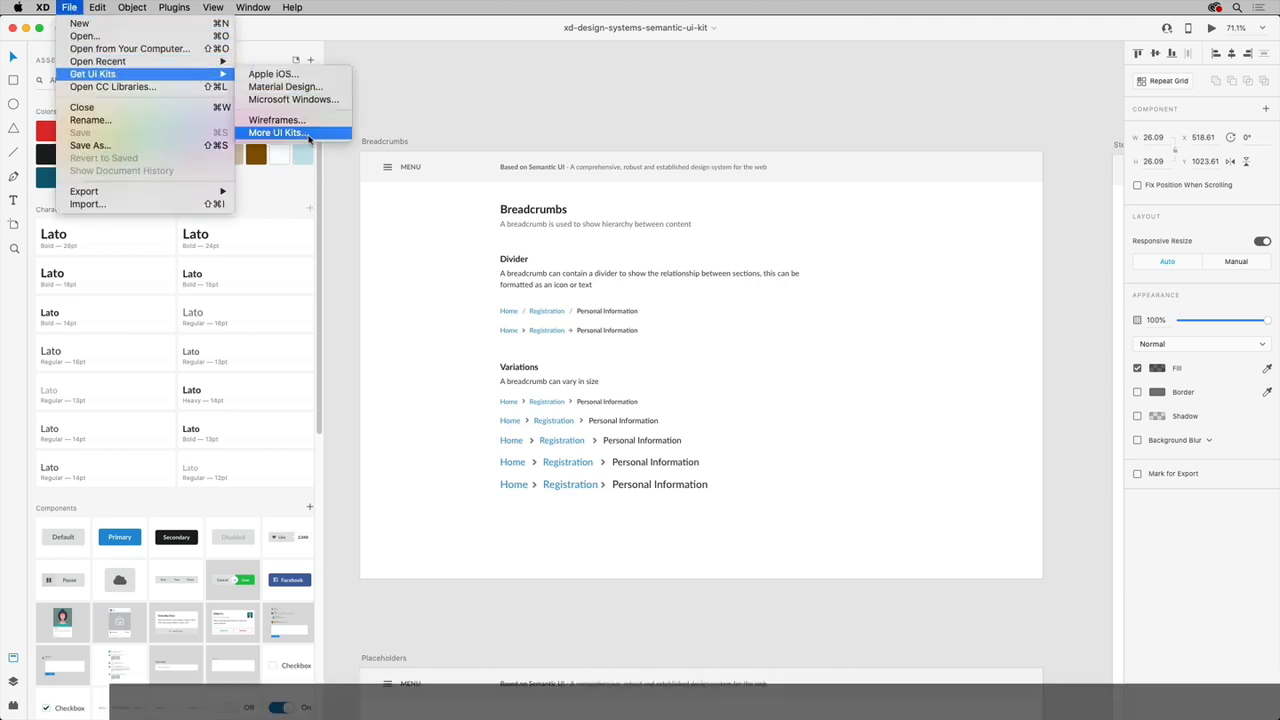
pyautogui.click(276, 132)
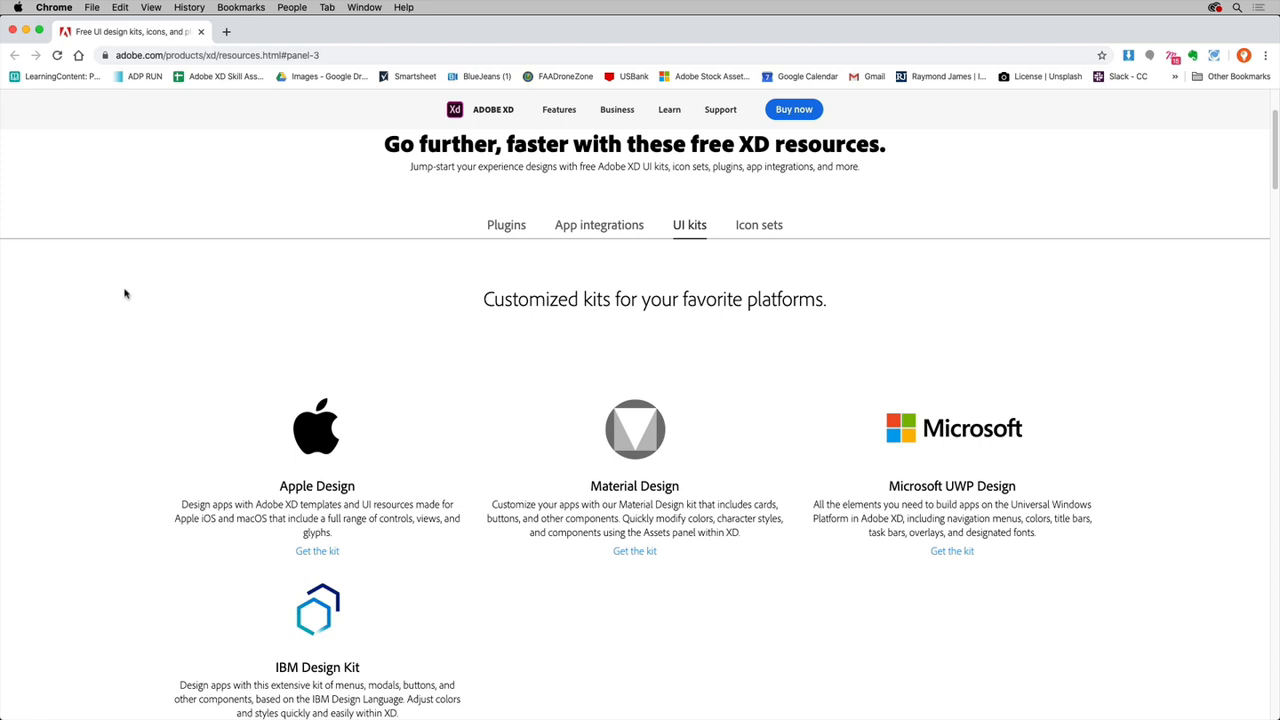
pyautogui.moveTo(208, 278)
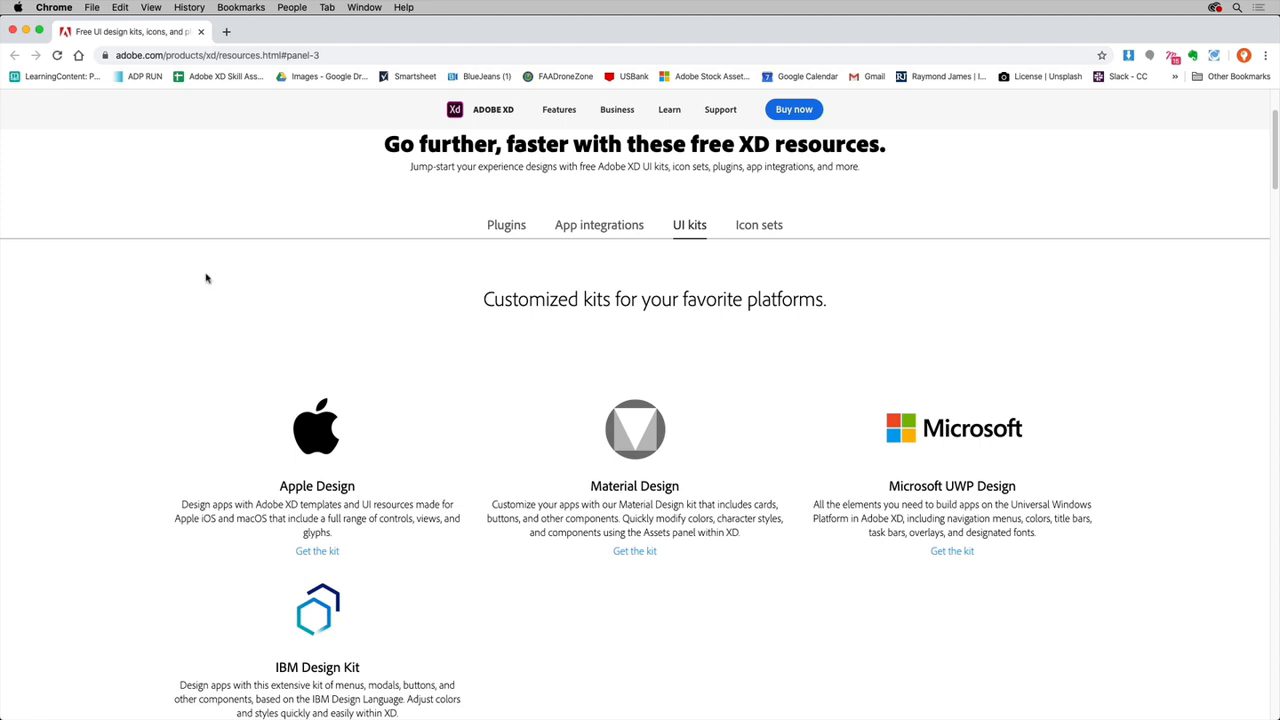
pyautogui.moveTo(644, 262)
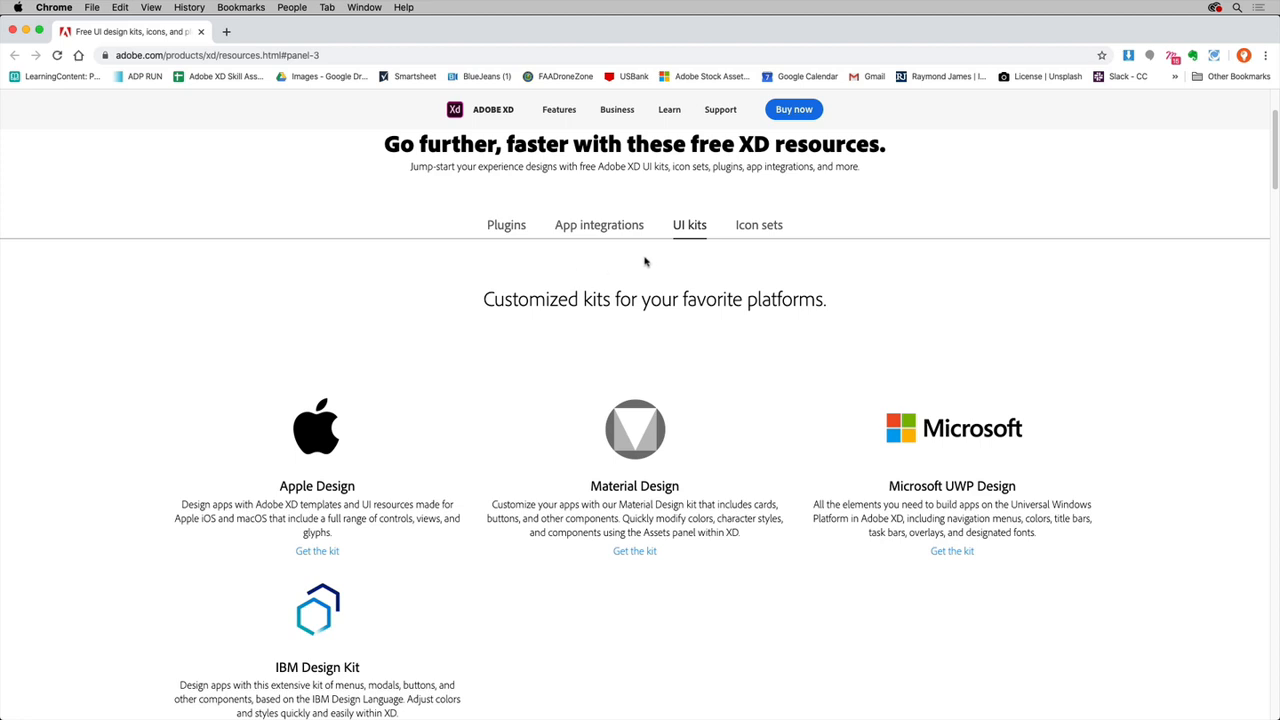
pyautogui.click(688, 224)
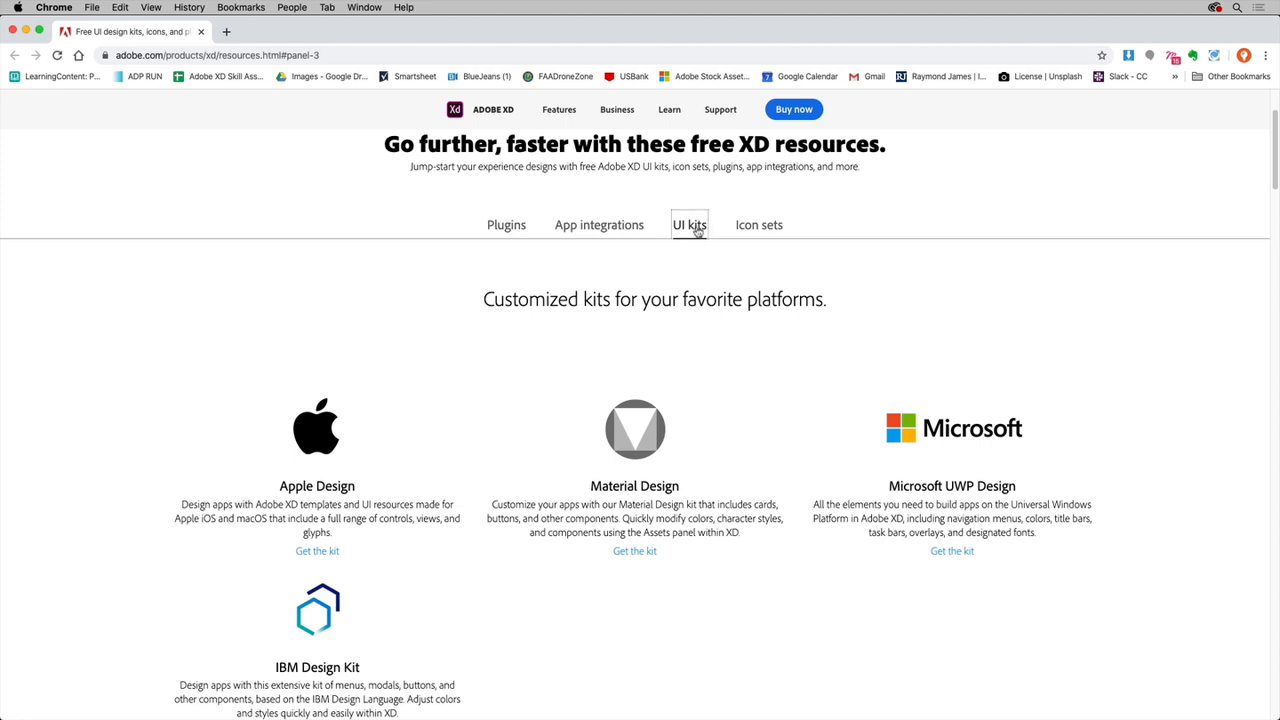
pyautogui.moveTo(520, 412)
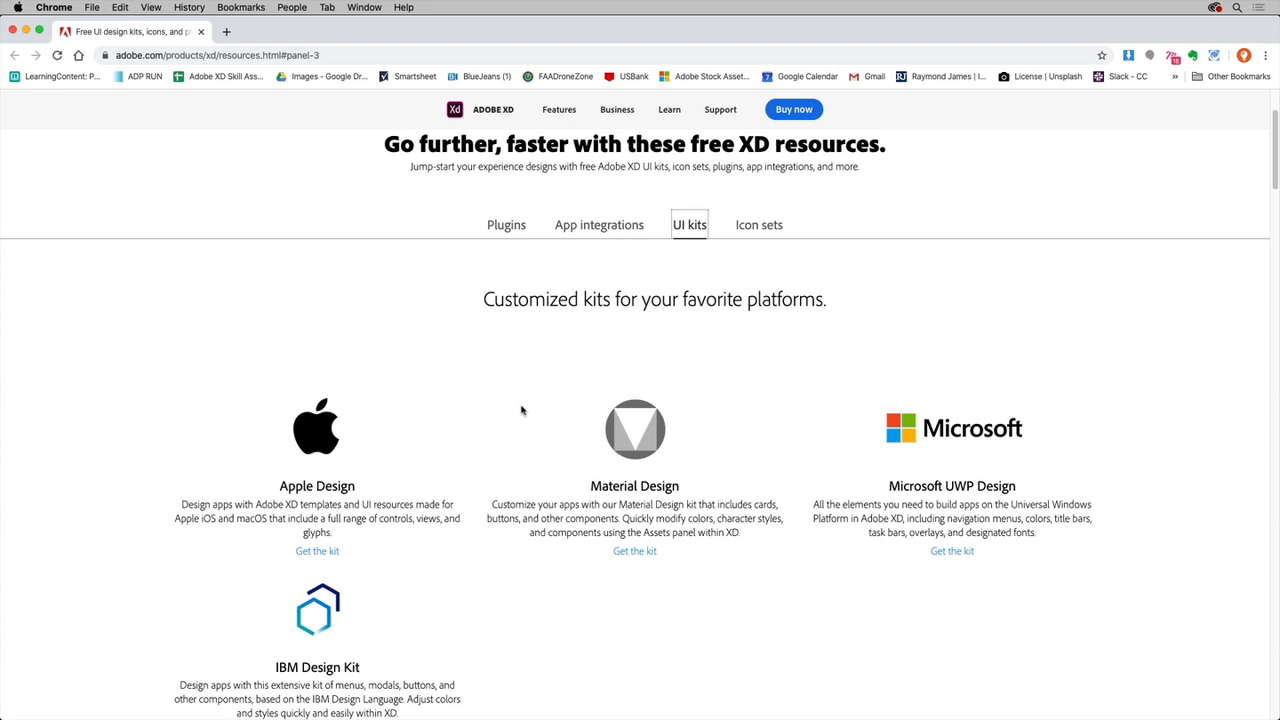
pyautogui.moveTo(578, 598)
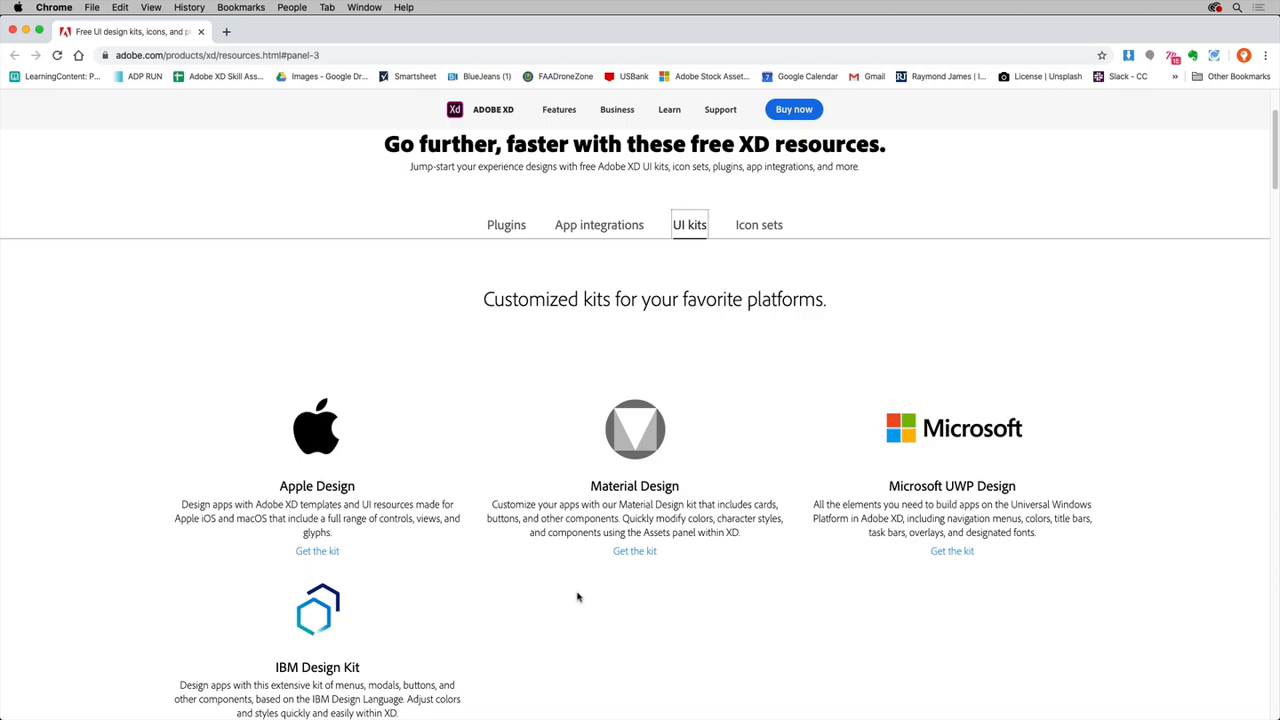
pyautogui.scroll(-3)
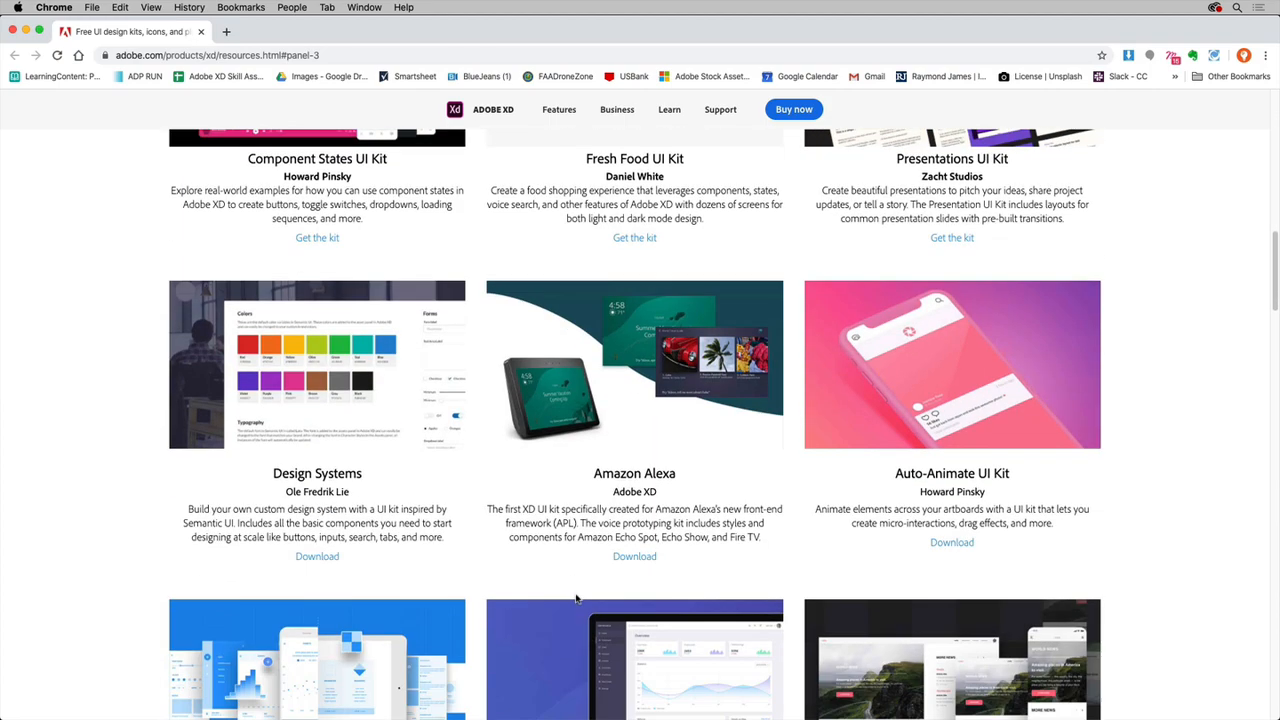
pyautogui.moveTo(358, 556)
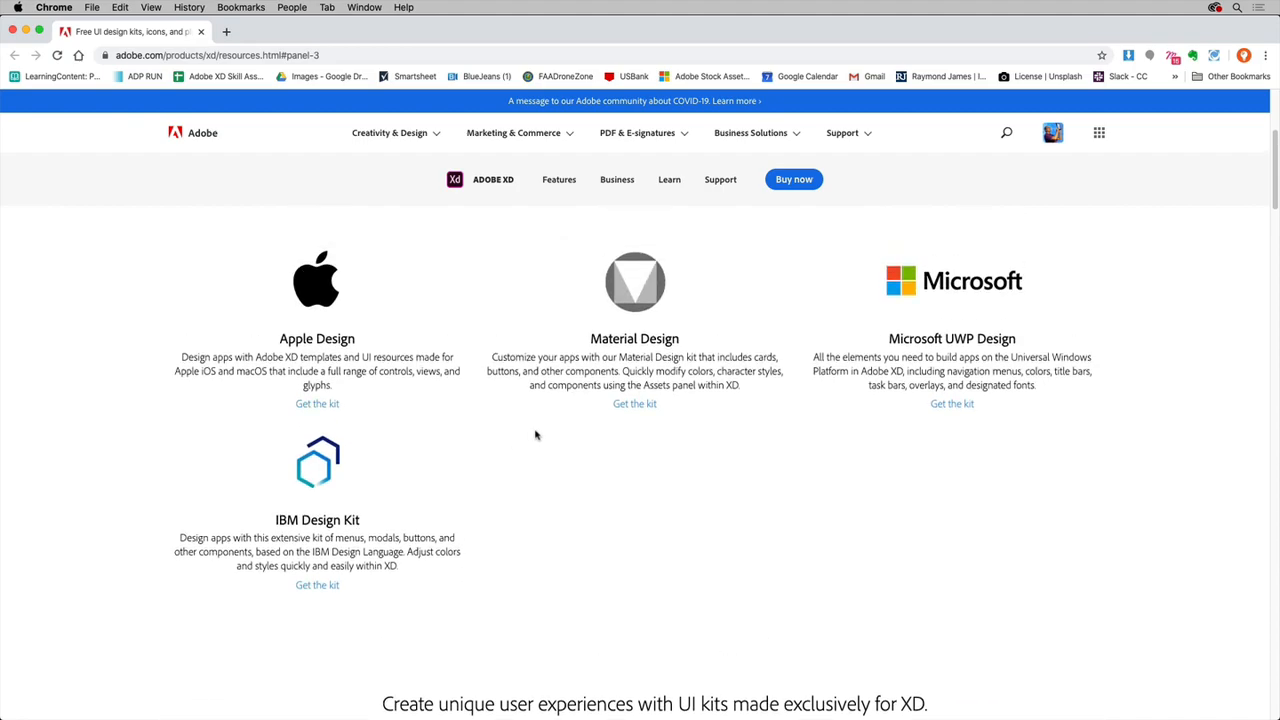
pyautogui.click(634, 404)
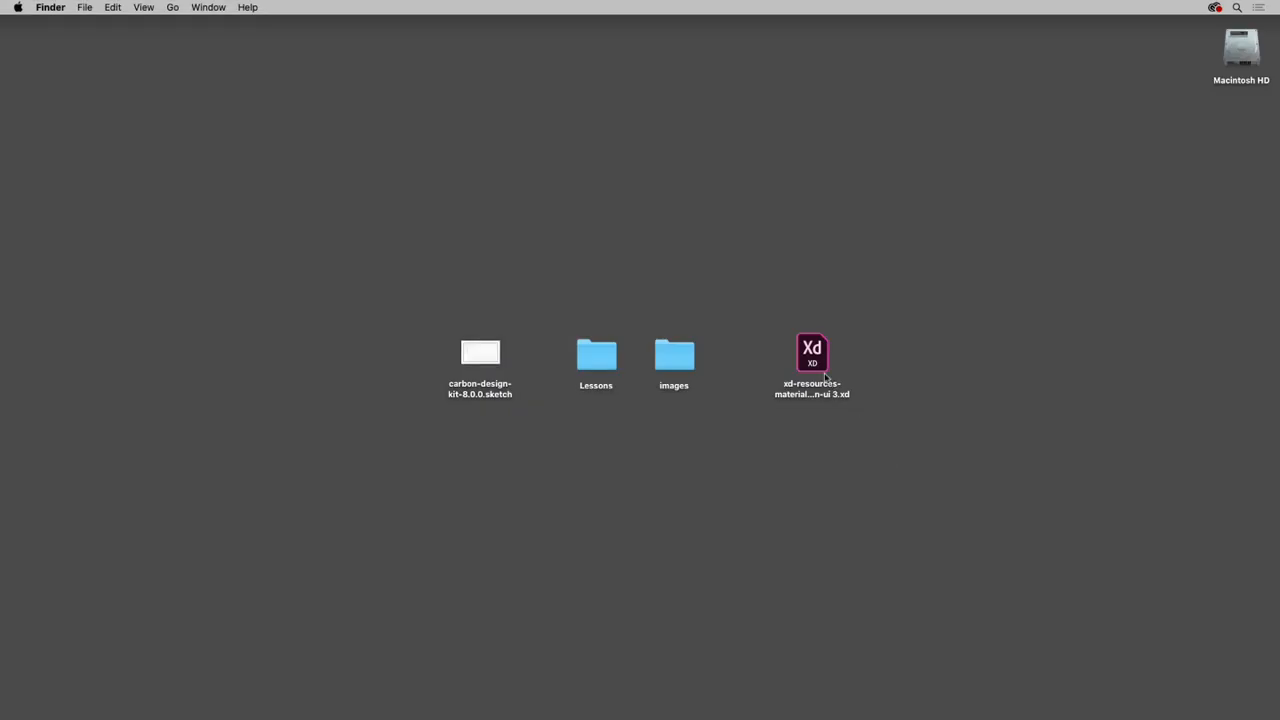
# Open the Material Design xd-resources file from the desktop in XD.
pyautogui.doubleClick(812, 356)
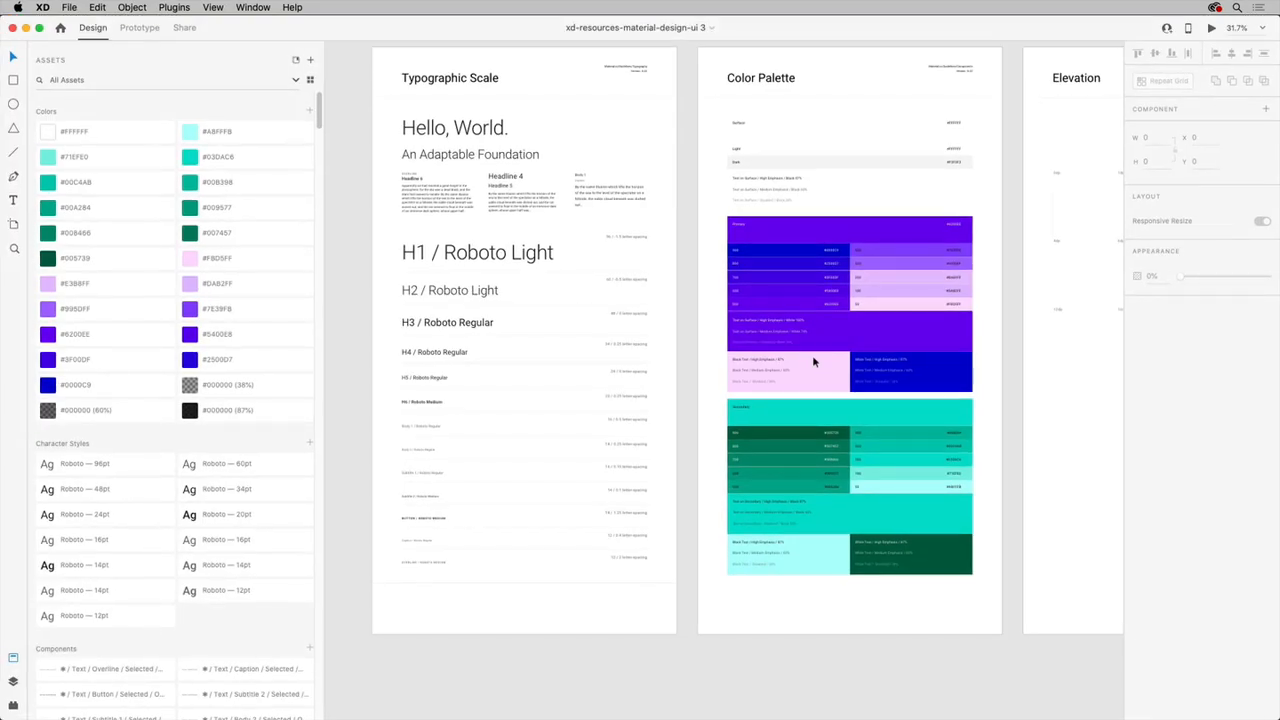
pyautogui.moveTo(792, 344)
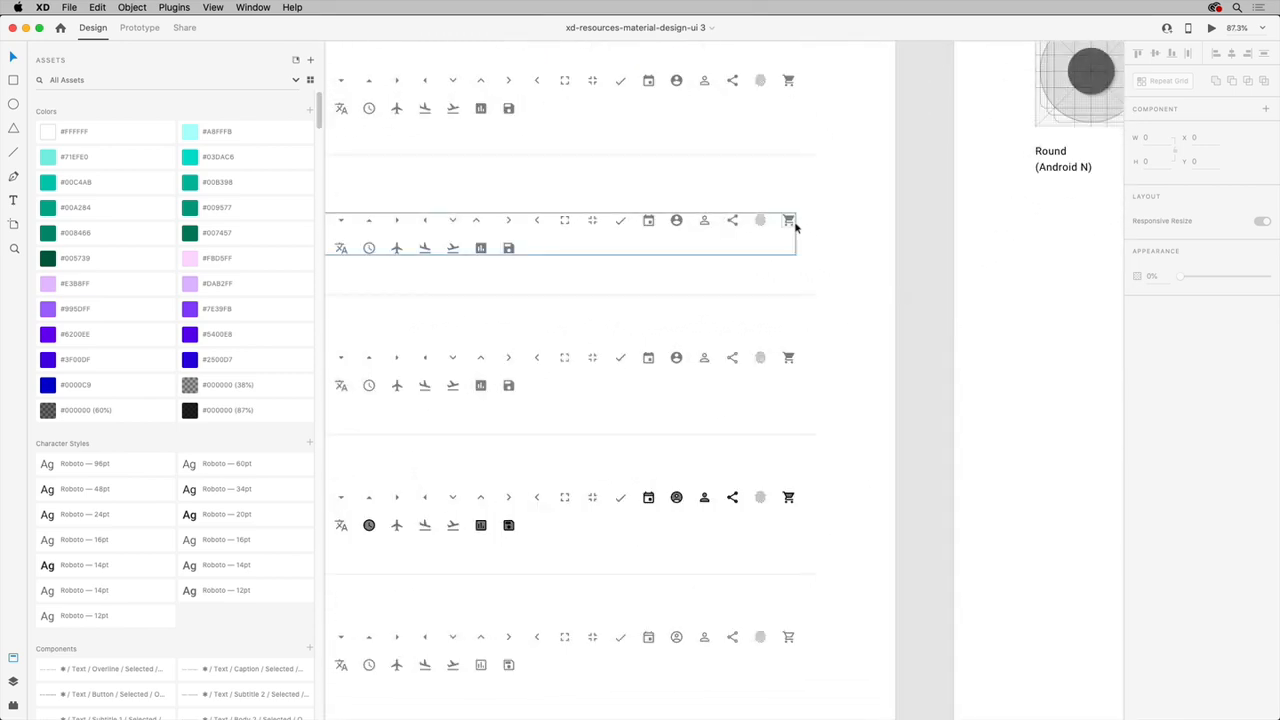
pyautogui.rightClick(788, 220)
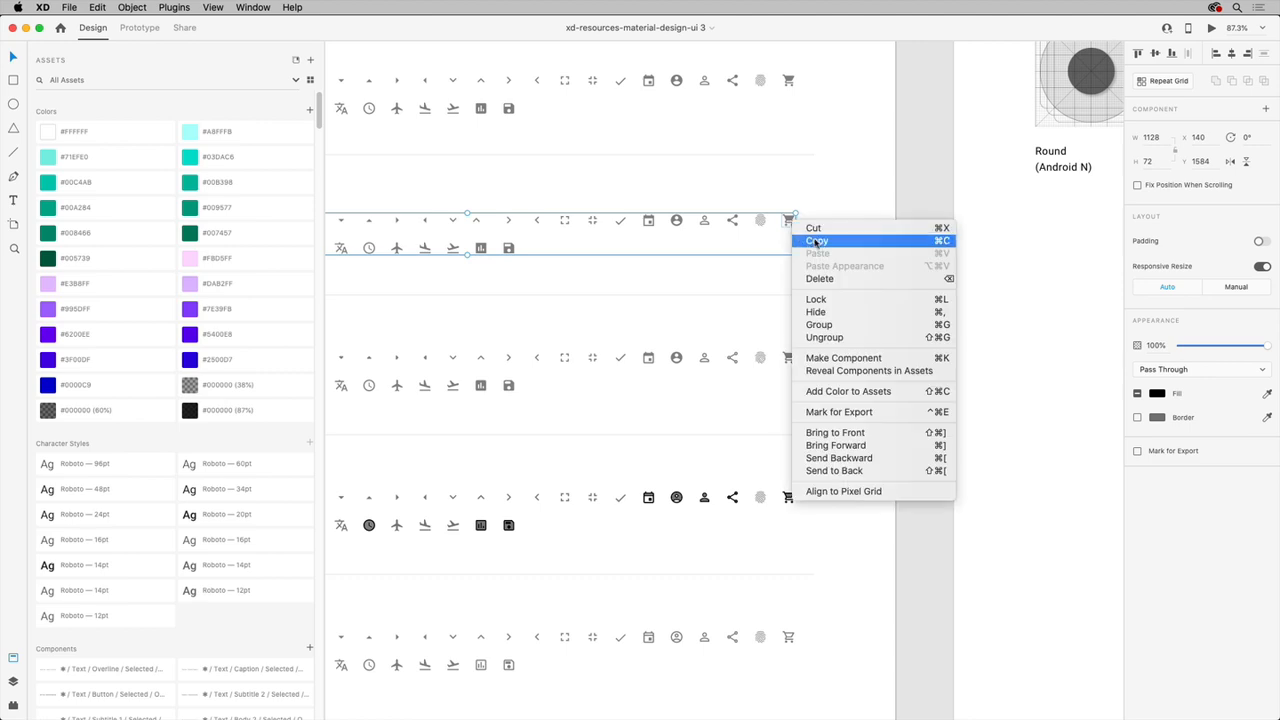
pyautogui.click(816, 240)
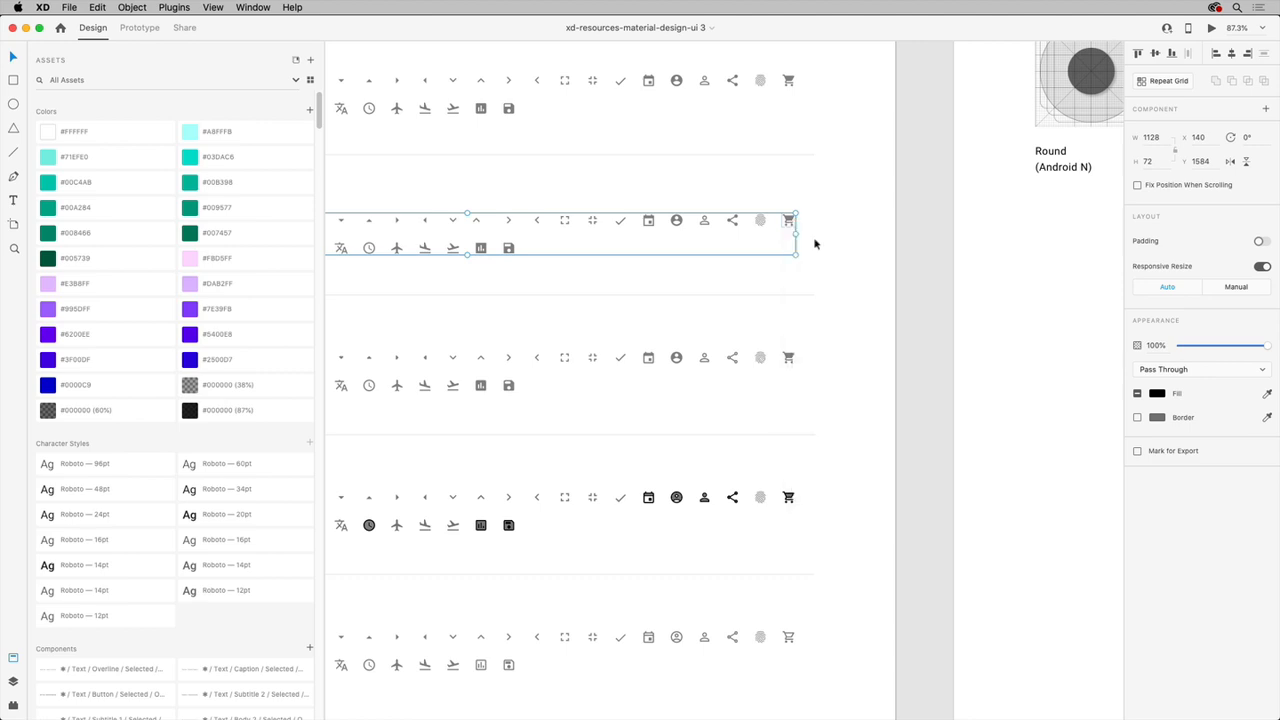
pyautogui.click(816, 244)
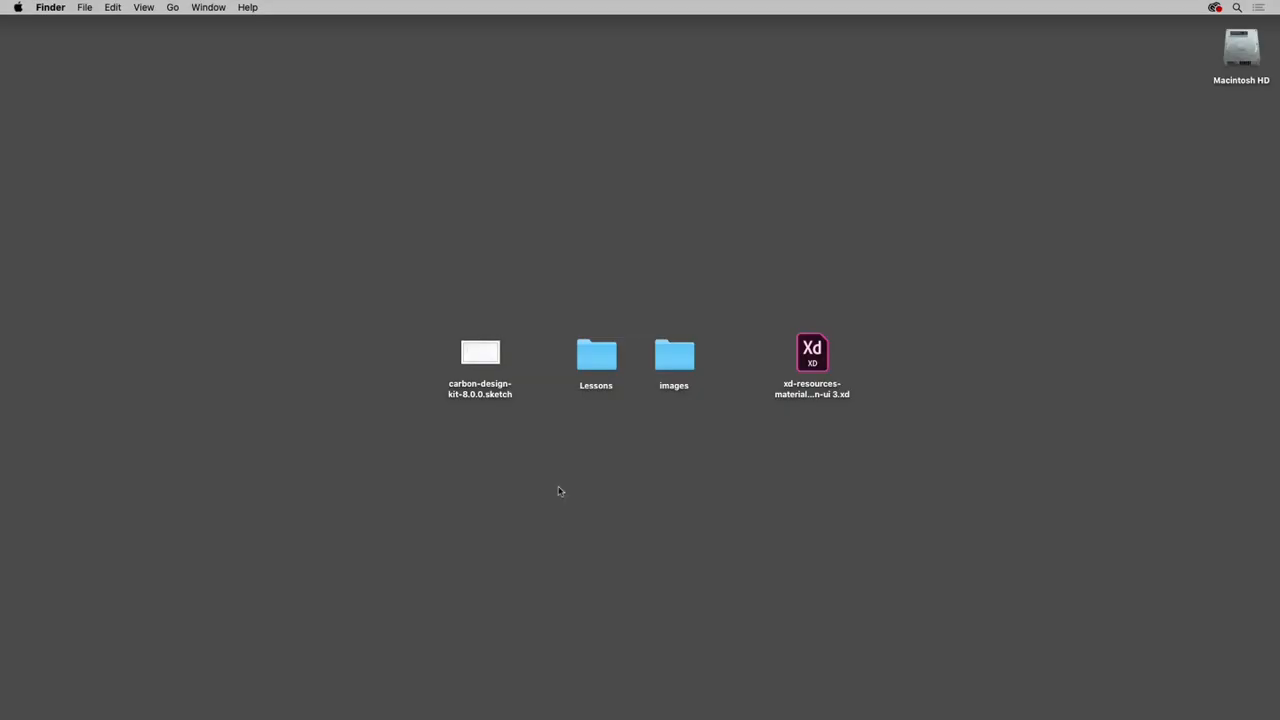
pyautogui.moveTo(536, 410)
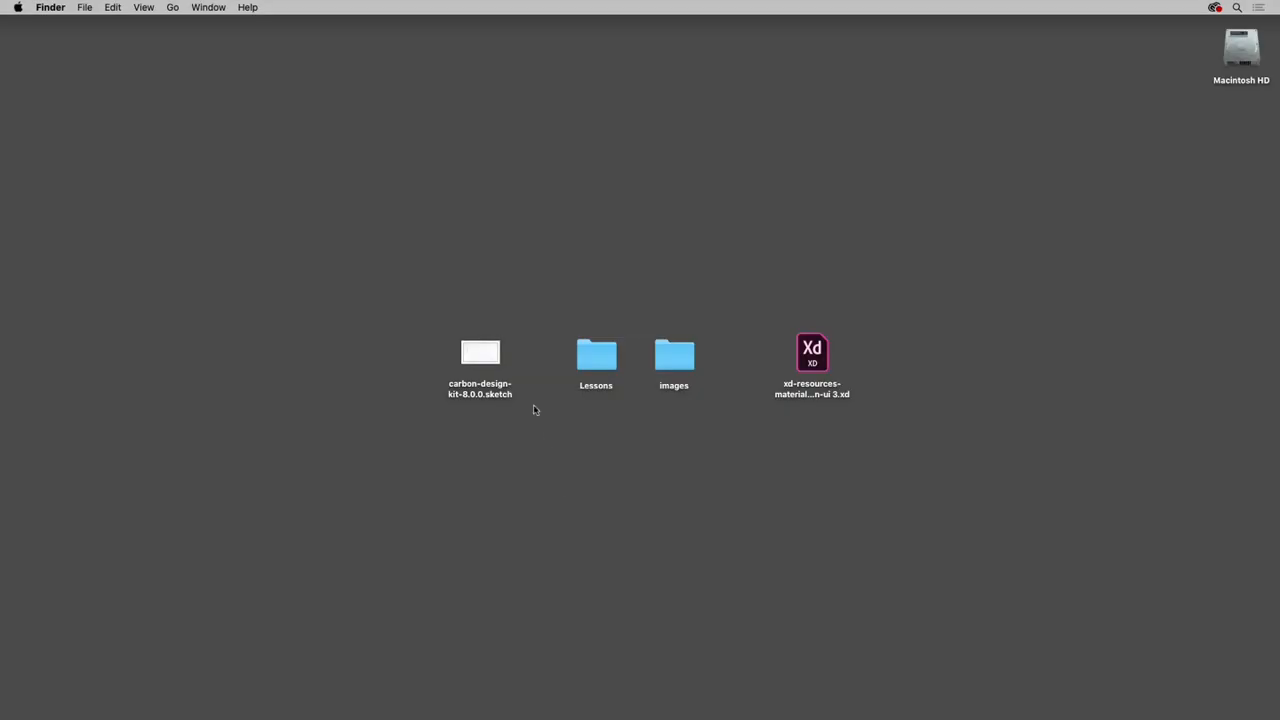
pyautogui.moveTo(520, 364)
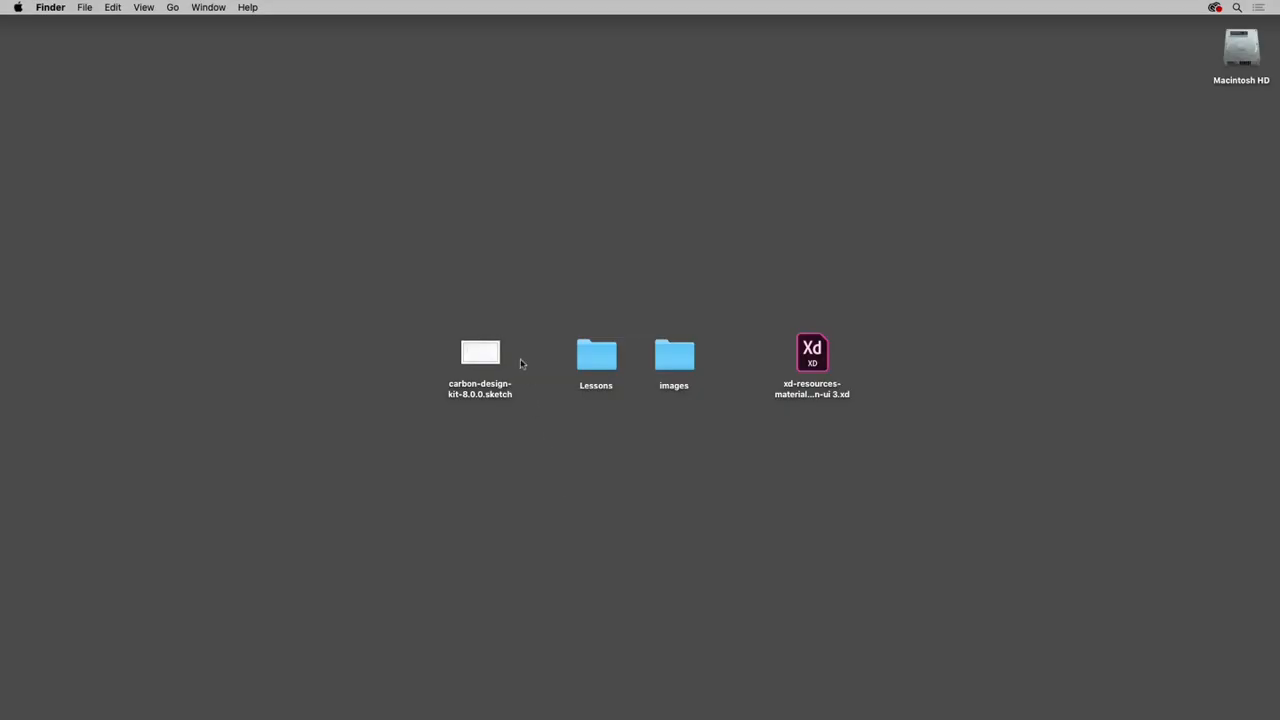
# Locate carbon-design-kit-8.0.0.sketch on the desktop and return to XD.
pyautogui.click(480, 352)
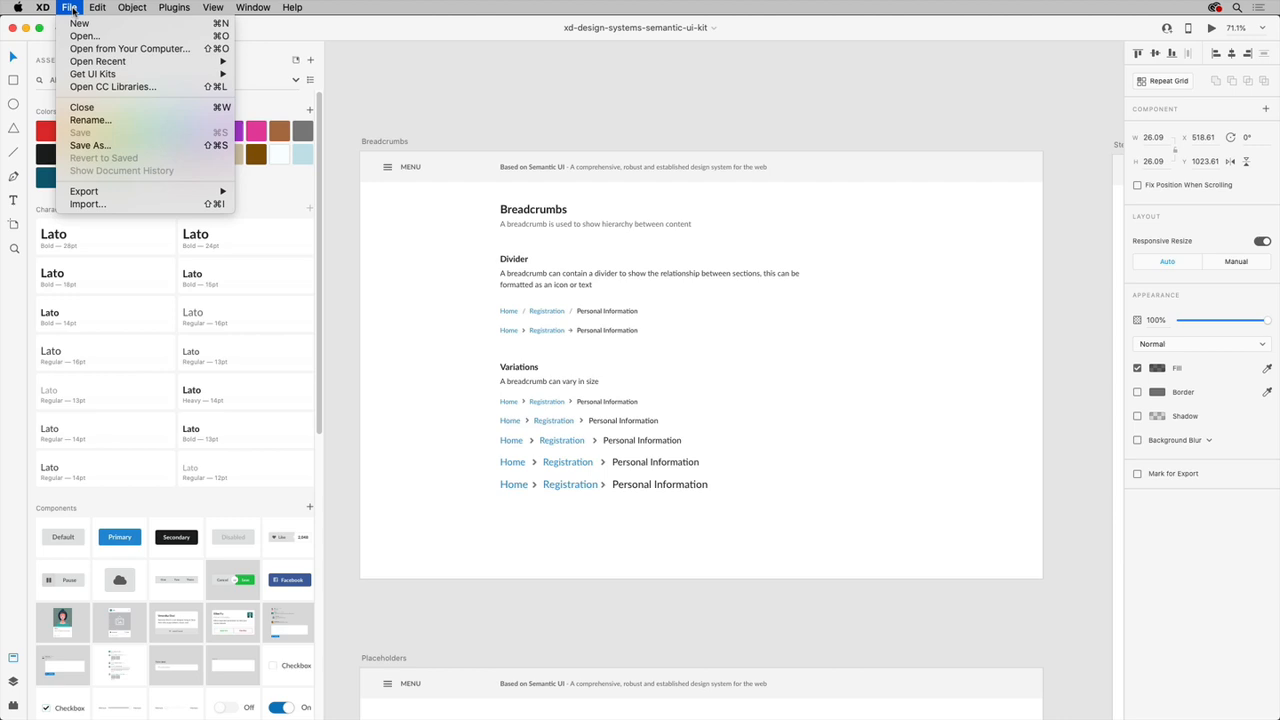
# Open carbon-design-kit-8.0.0.sketch from the Desktop as an XD document.
pyautogui.click(88, 36)
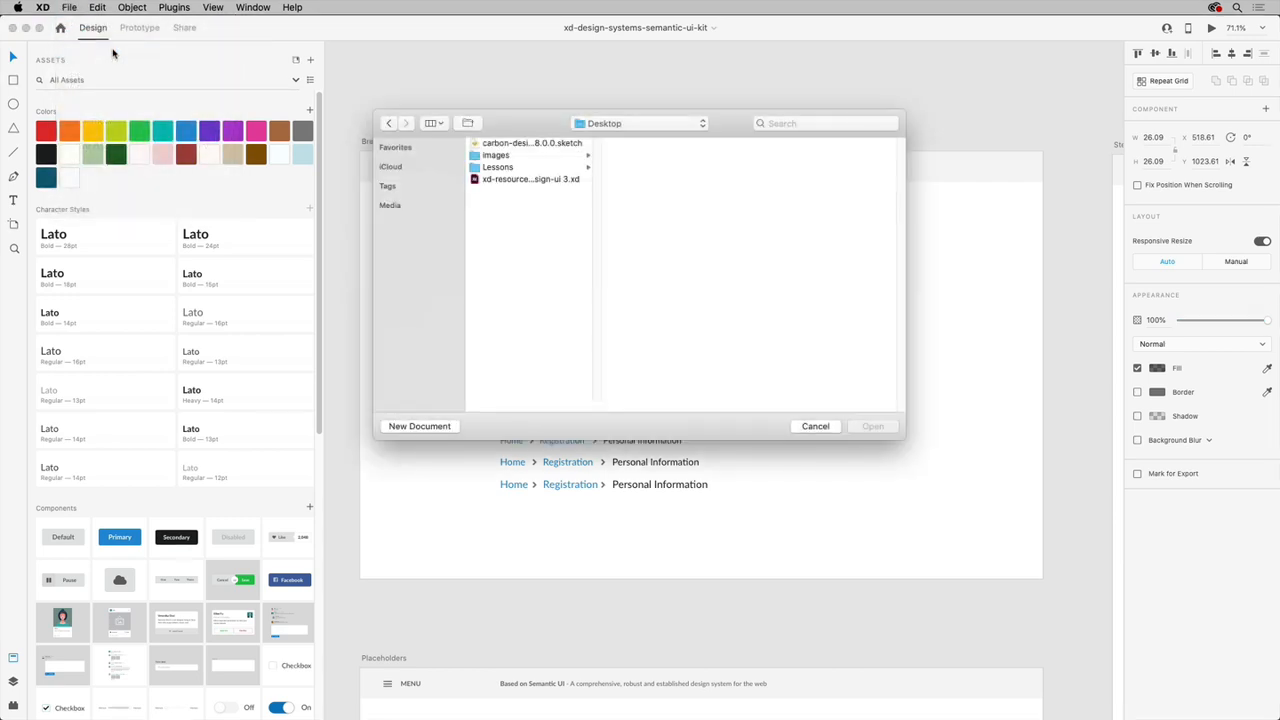
pyautogui.click(528, 144)
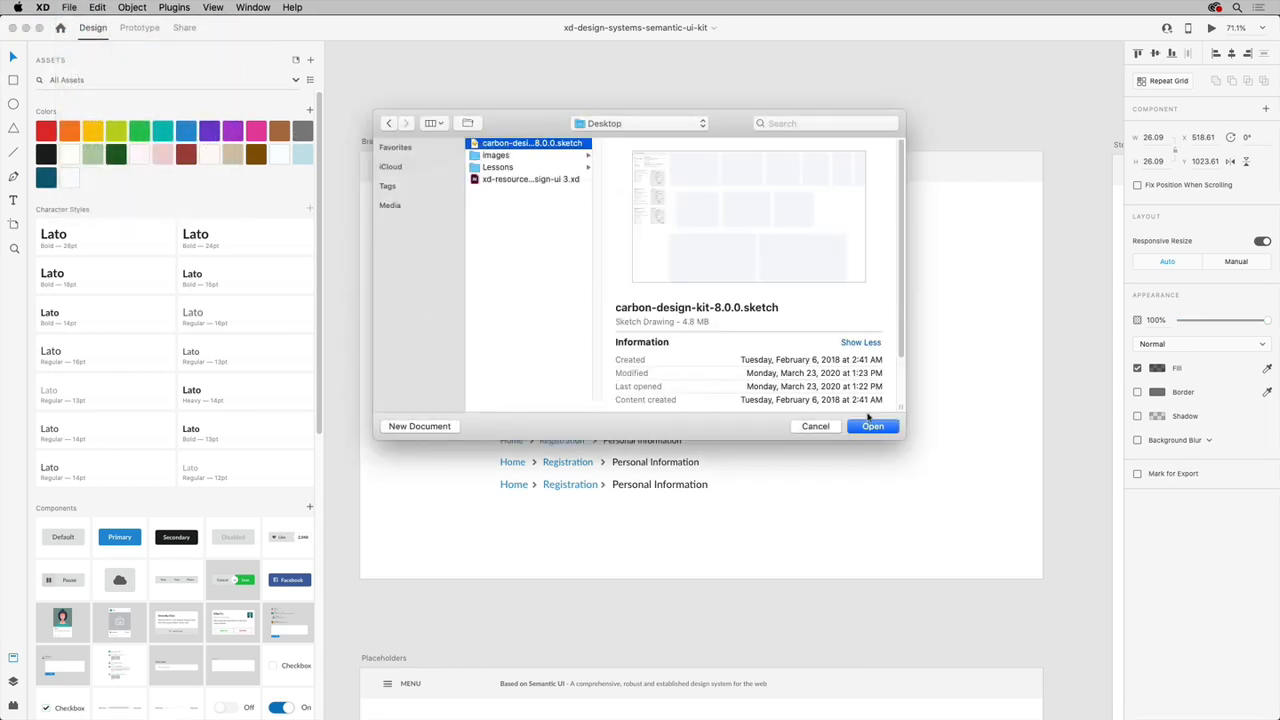
pyautogui.click(872, 426)
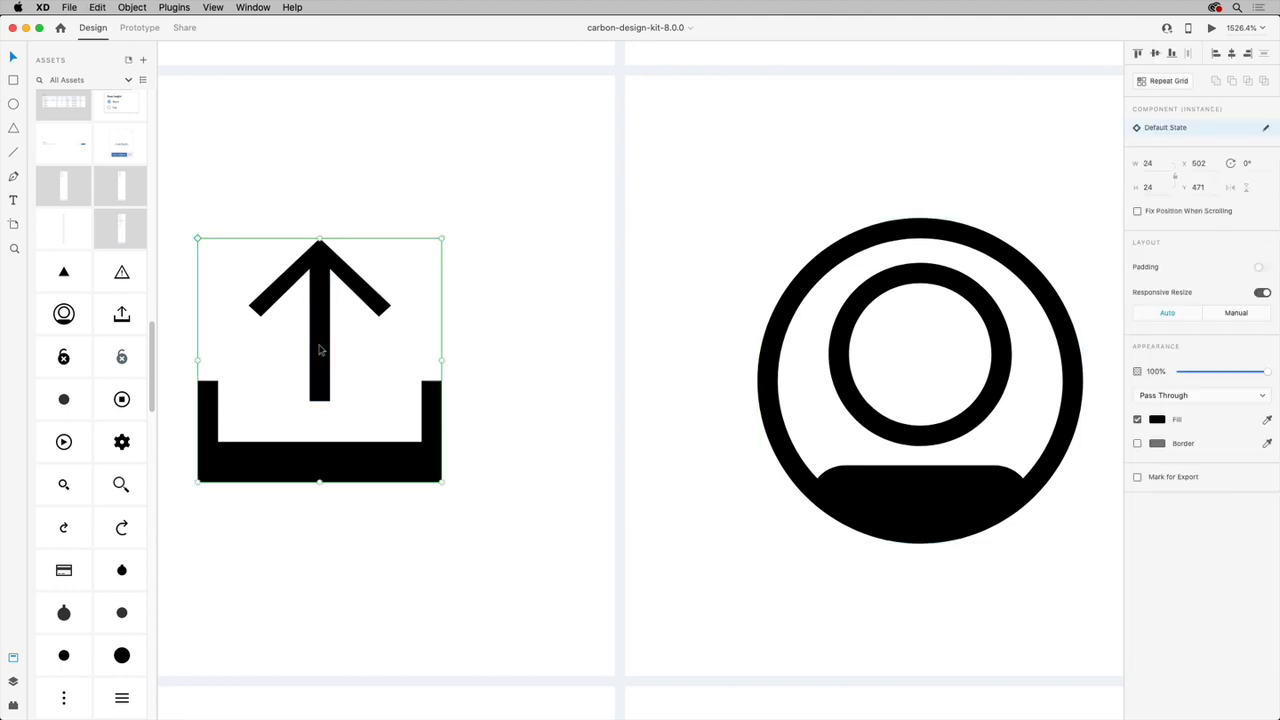
# Edit the upload icon's master component and fill its arrow red.
pyautogui.rightClick(320, 350)
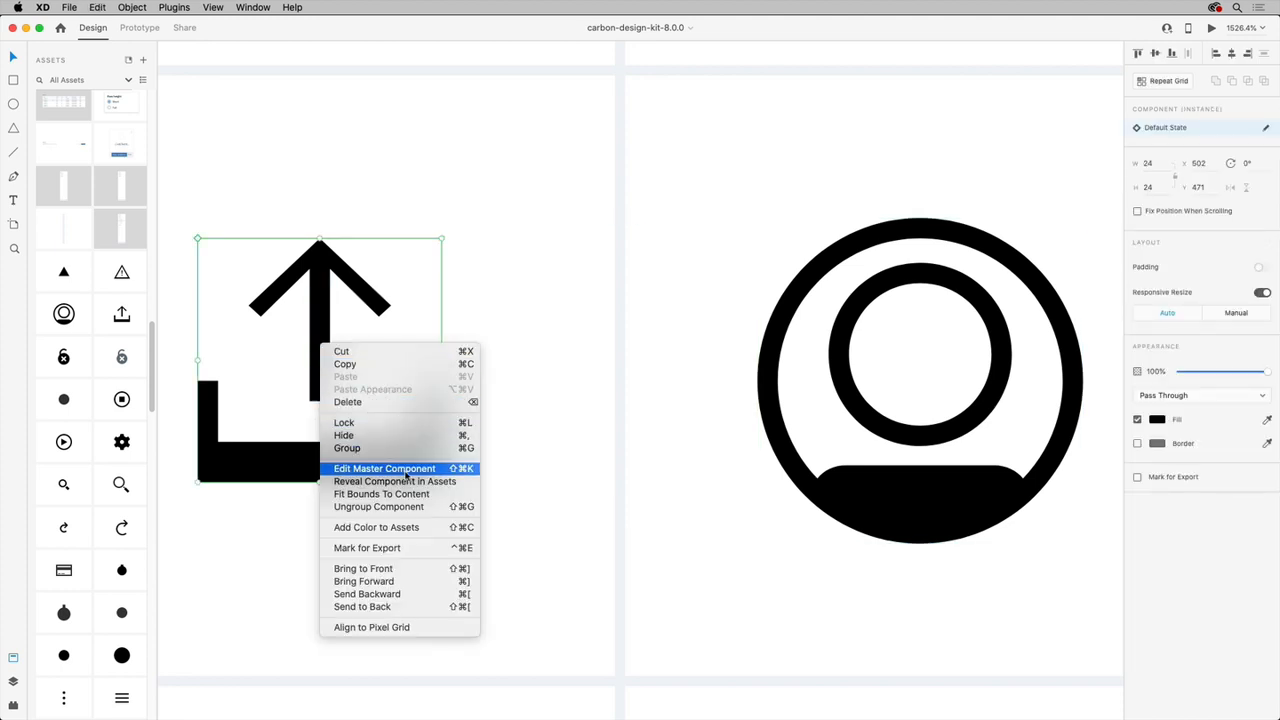
pyautogui.click(384, 468)
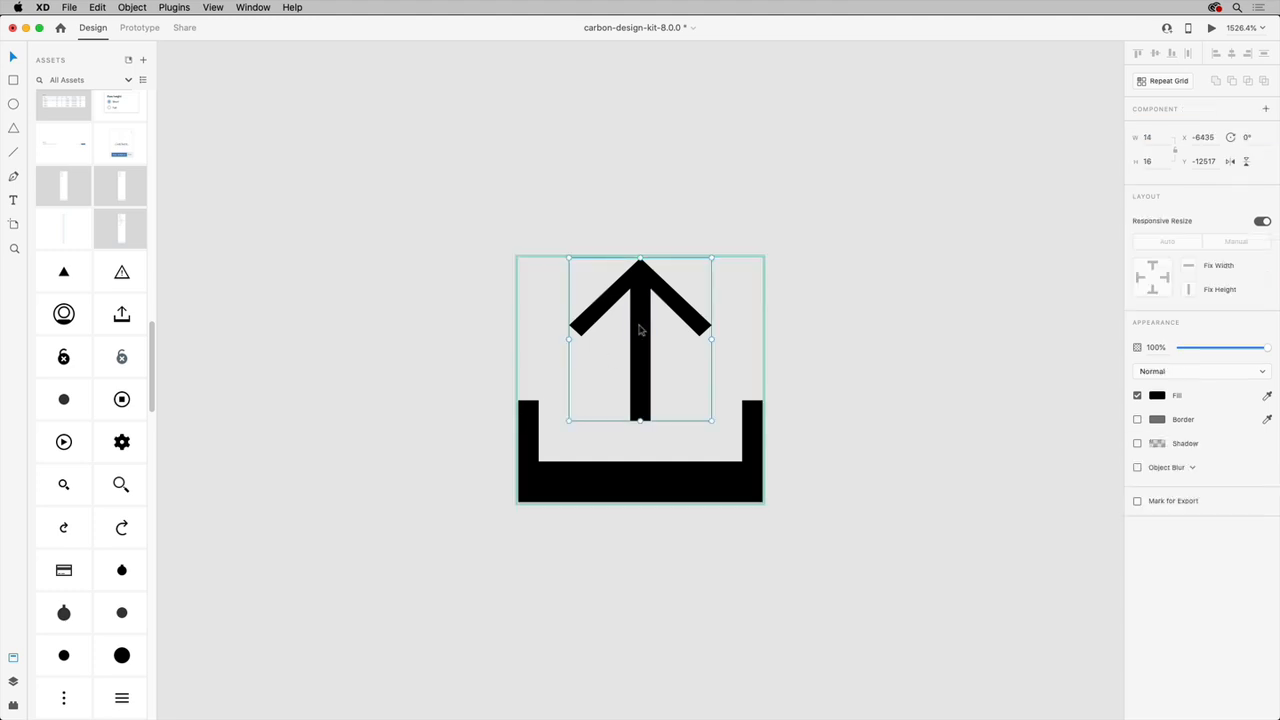
pyautogui.click(1152, 396)
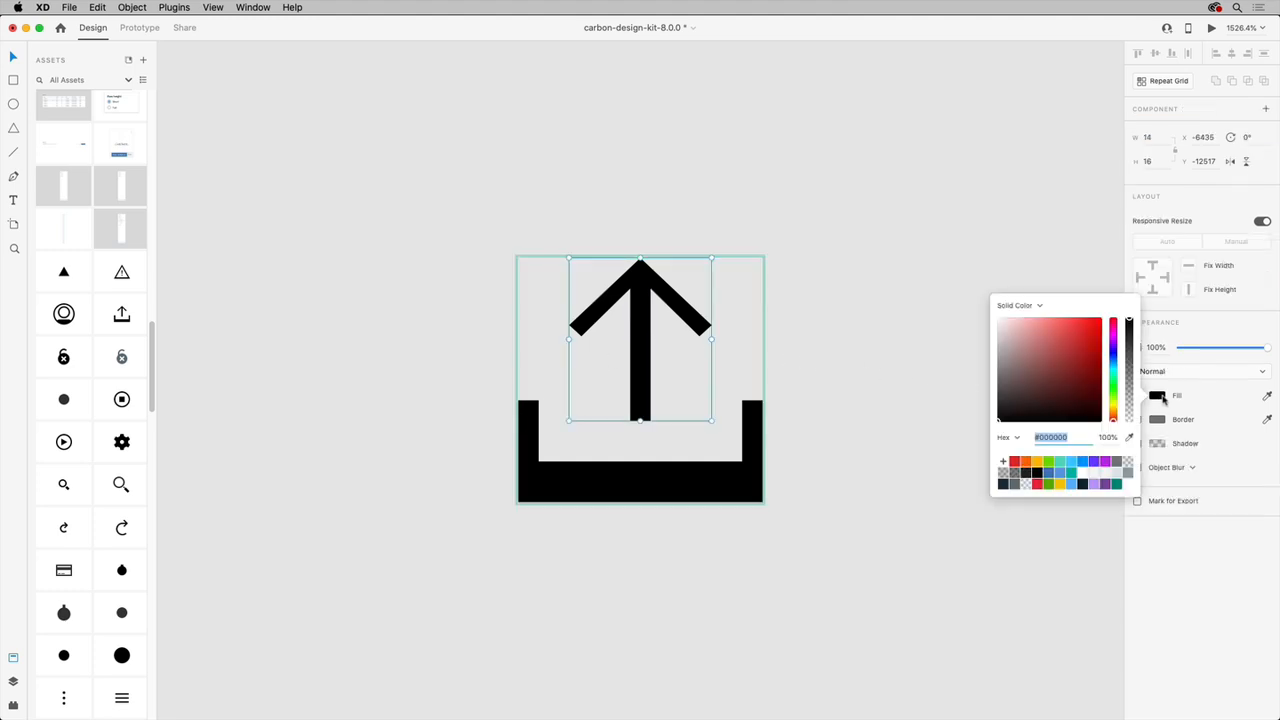
pyautogui.click(1090, 352)
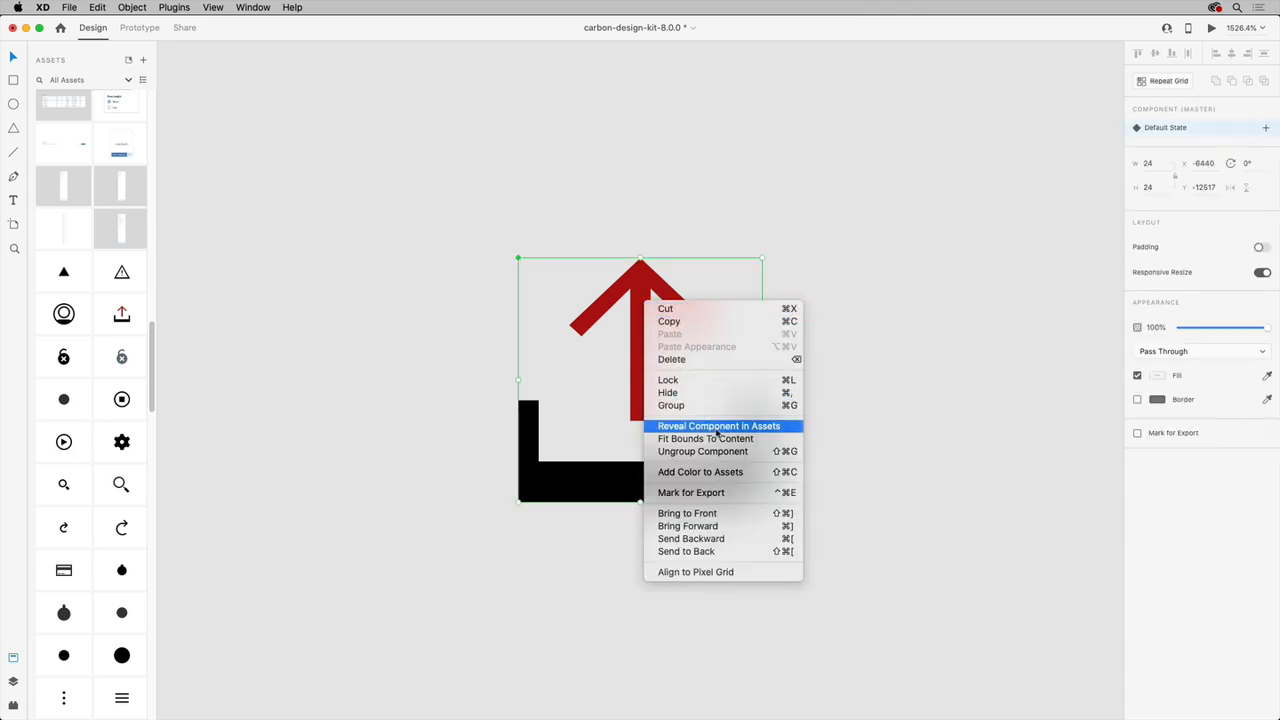
# Reveal the recolored upload icon component in the Assets panel.
pyautogui.click(720, 424)
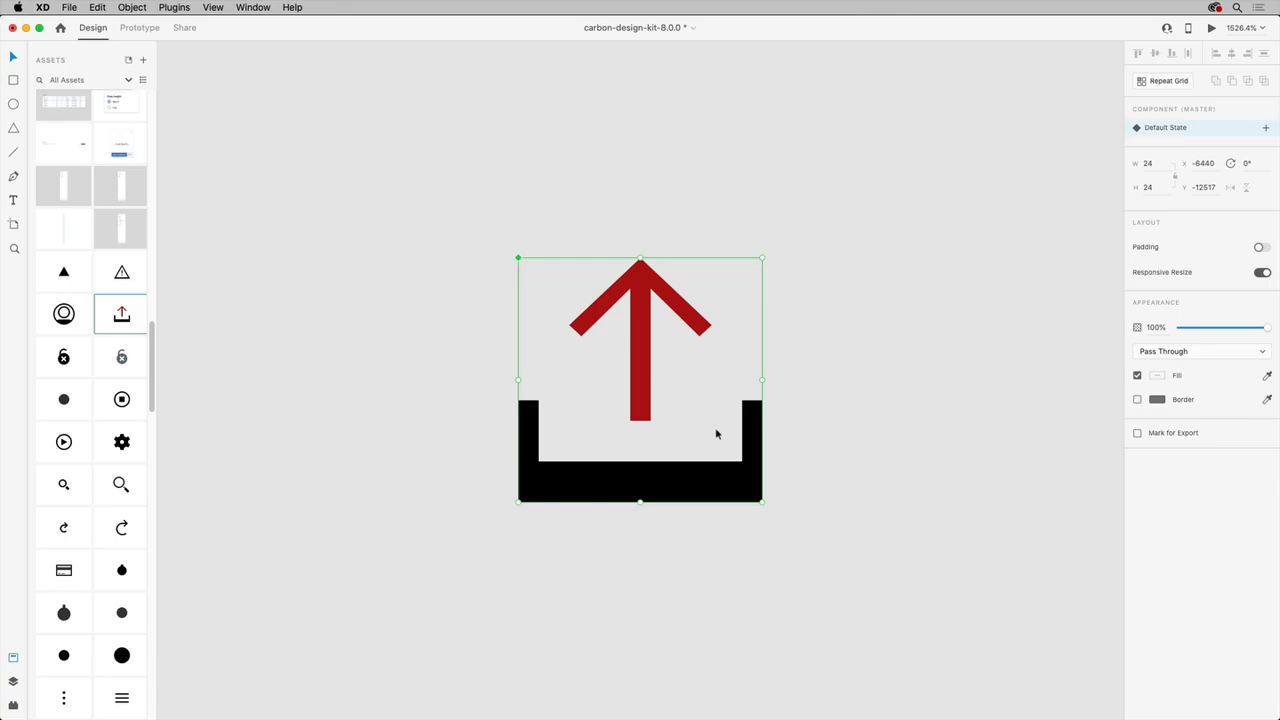